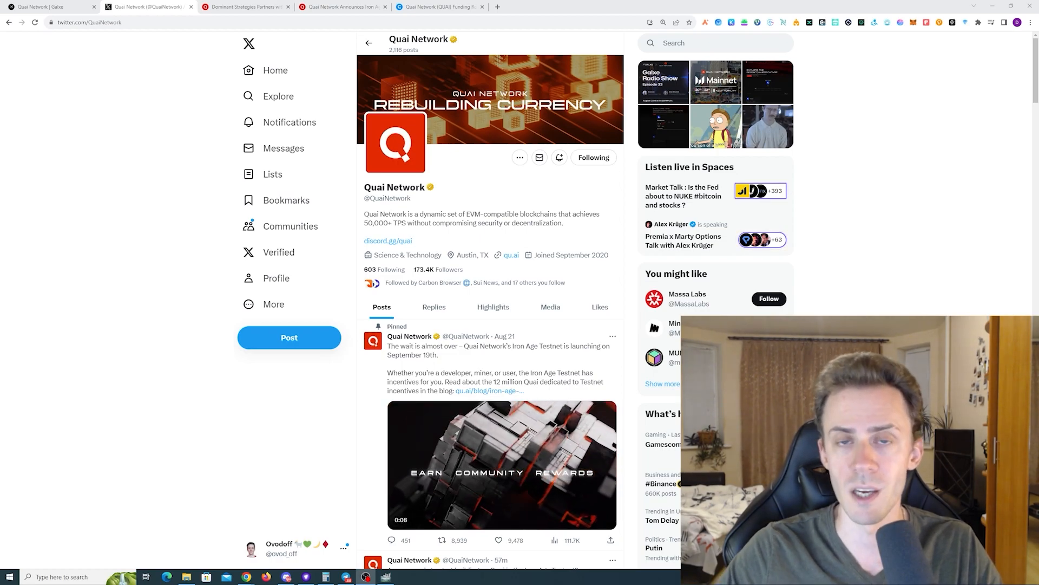
- Switch from the CryptoRank funding-rounds tab to the Iron Age Testnet announcement tab
click(440, 6)
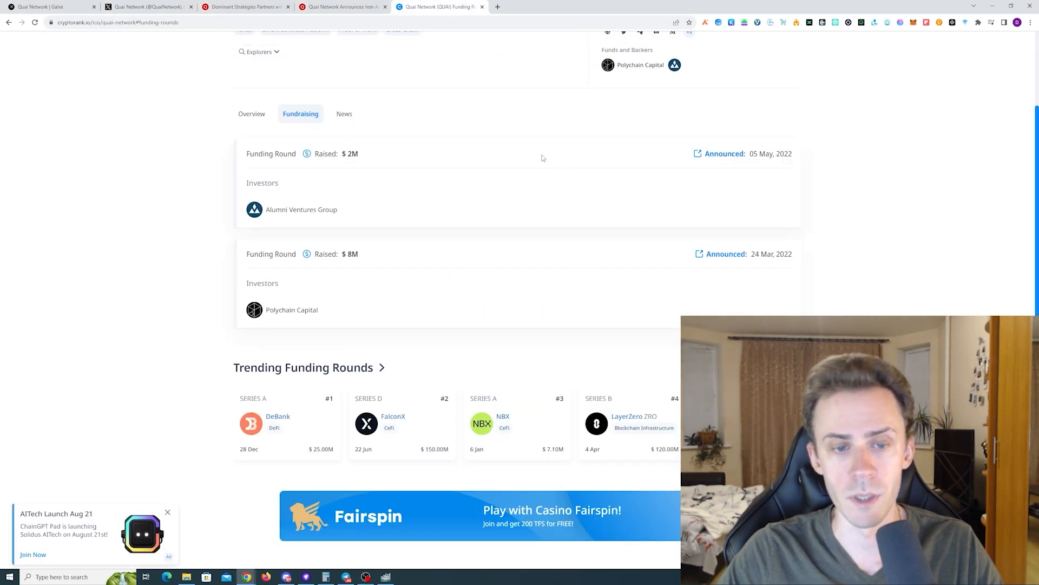
click(341, 6)
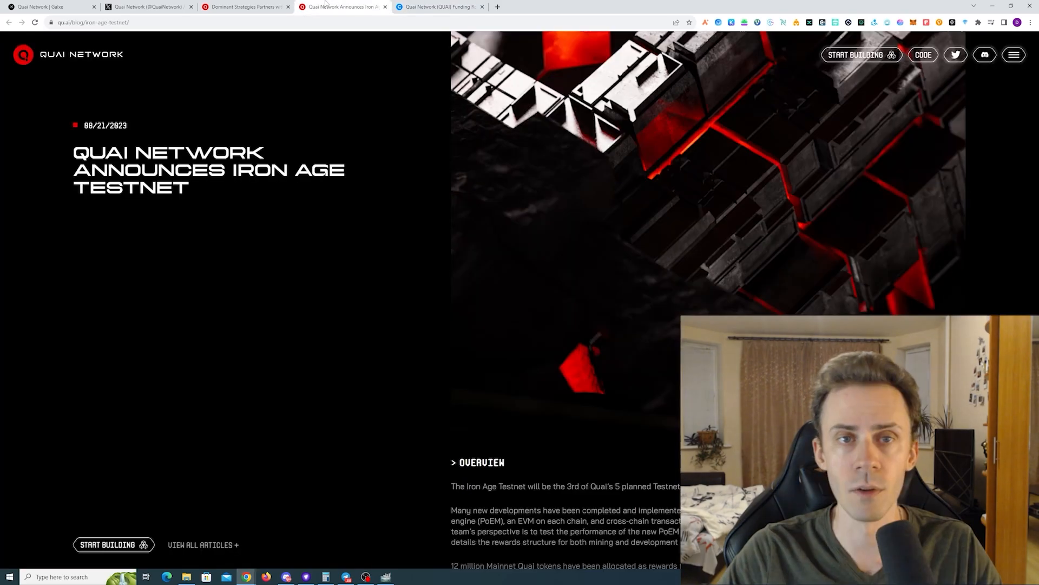
- Bring the Iron Age Testnet overview and testnet tooling sections into view
click(150, 6)
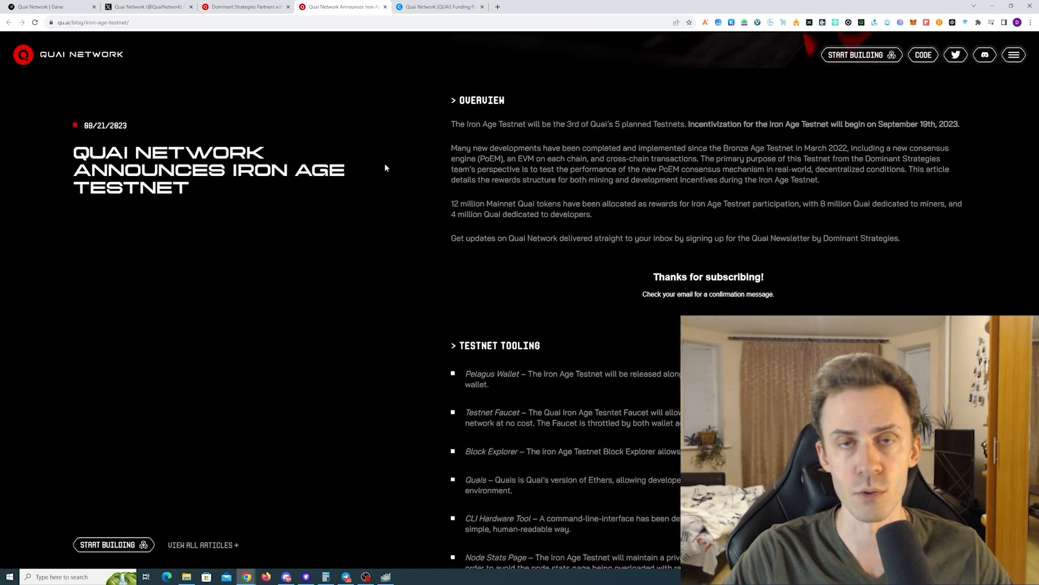
- Scroll past the Tutorials, Incentives, Mining and NFT/DEX/ERC-20/GameFi reward tiers to the Users section
scroll(down, 3)
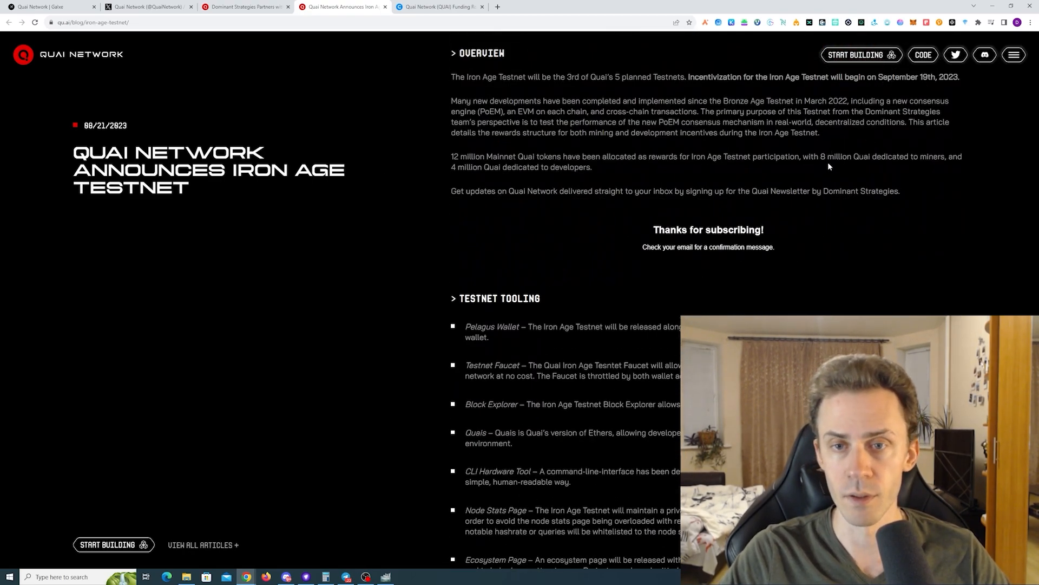
scroll(down, 3)
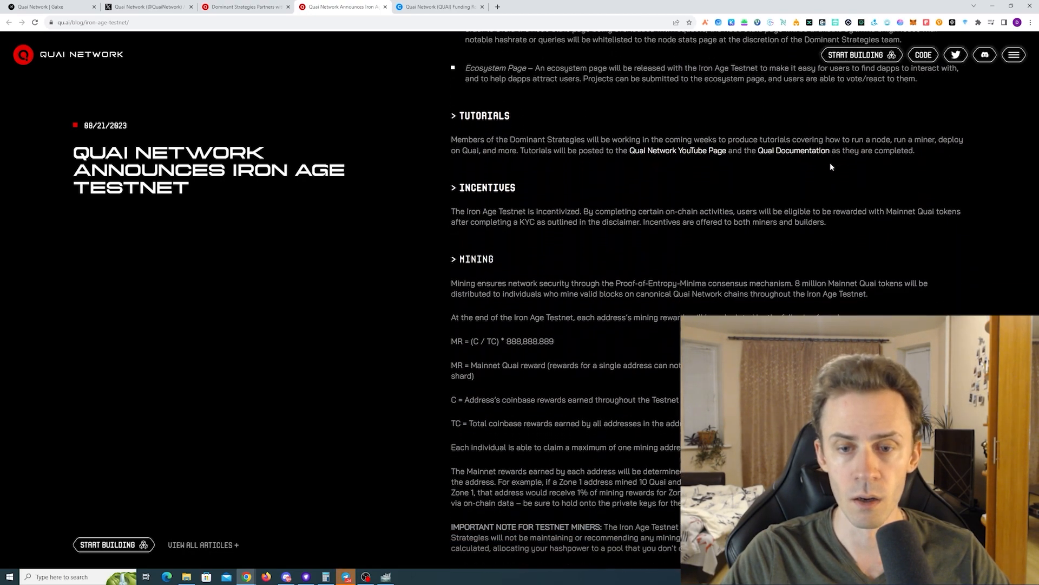
scroll(down, 3)
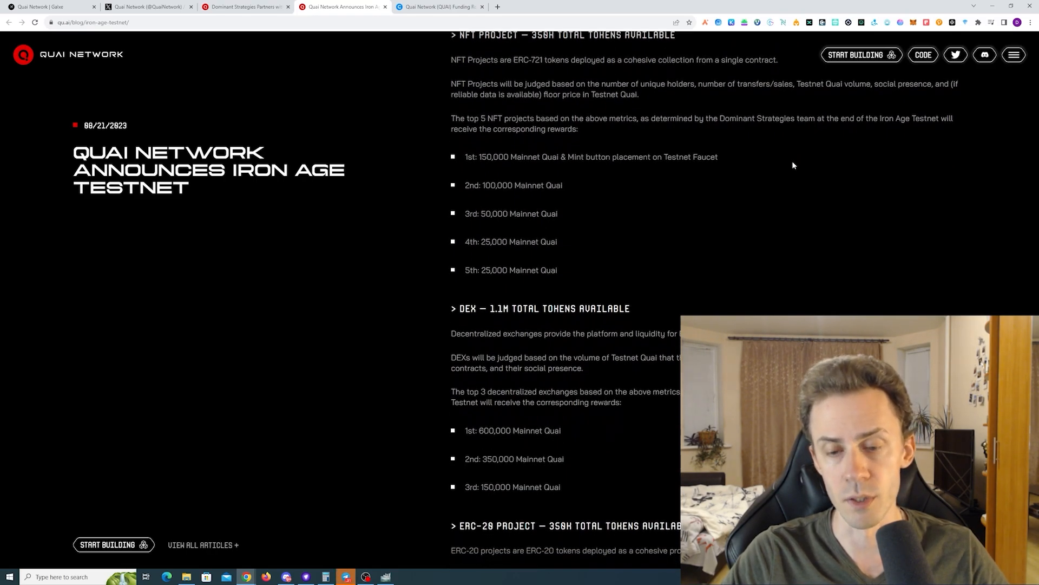
scroll(down, 3)
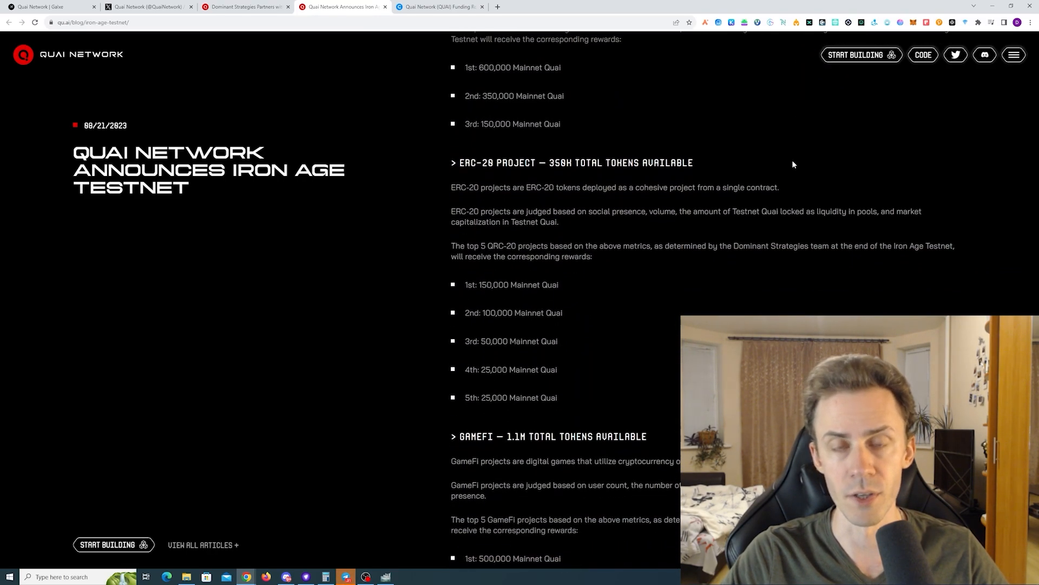
scroll(down, 3)
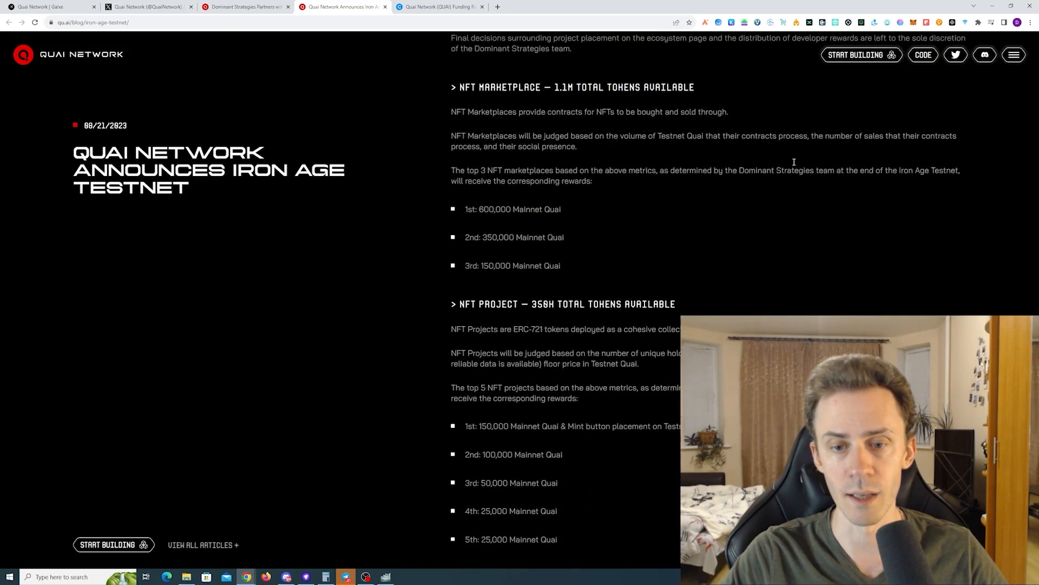
scroll(down, 3)
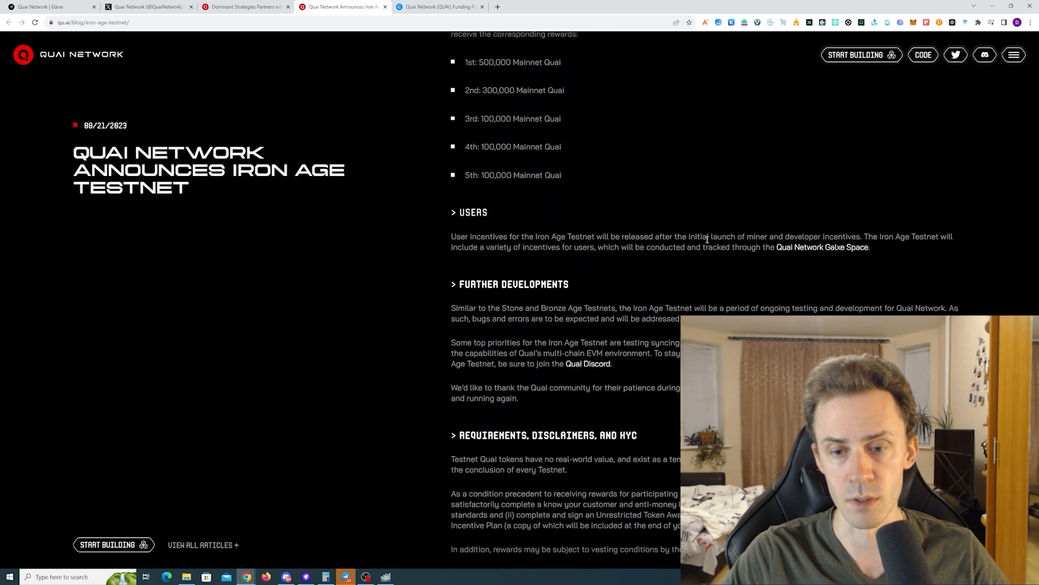
- Scroll to the requirements/KYC disclaimer and community links at the end of the Iron Age article
scroll(down, 3)
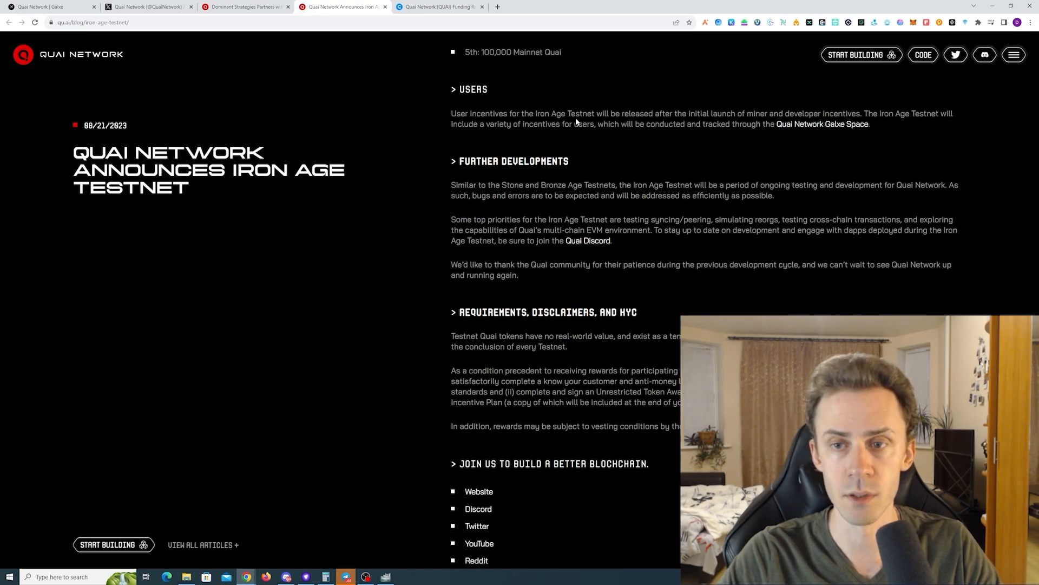
mouse_move(736, 122)
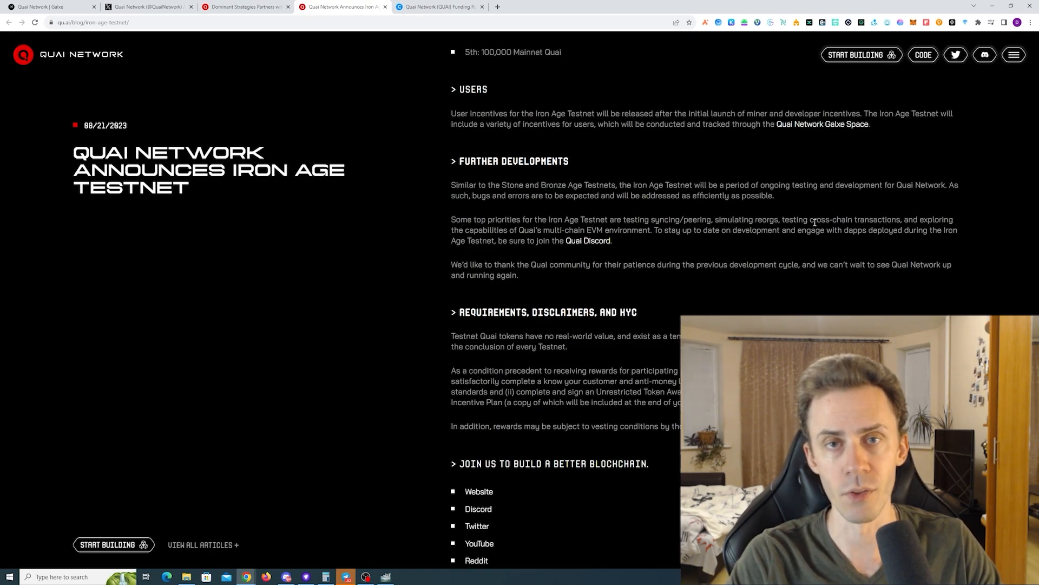
scroll(down, 3)
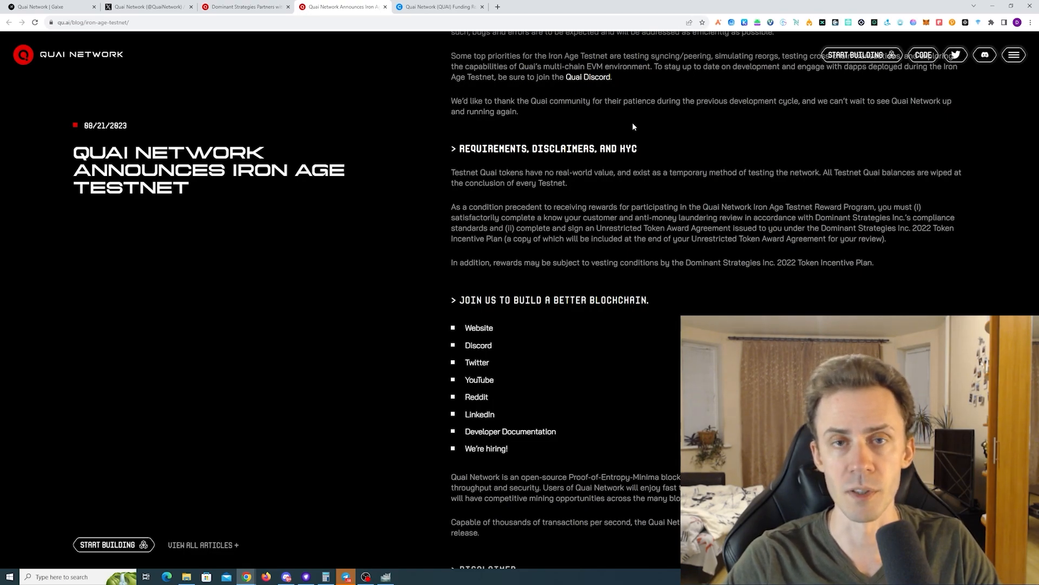
mouse_move(662, 131)
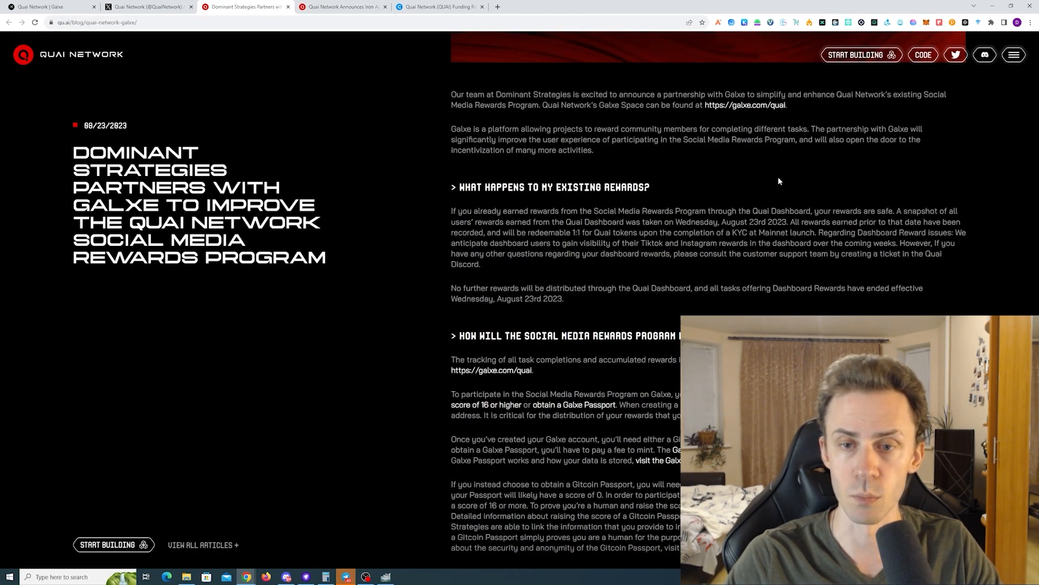
- Scroll the Galxe partnership article to 'How will the social media rewards program work in Galxe?'
scroll(down, 3)
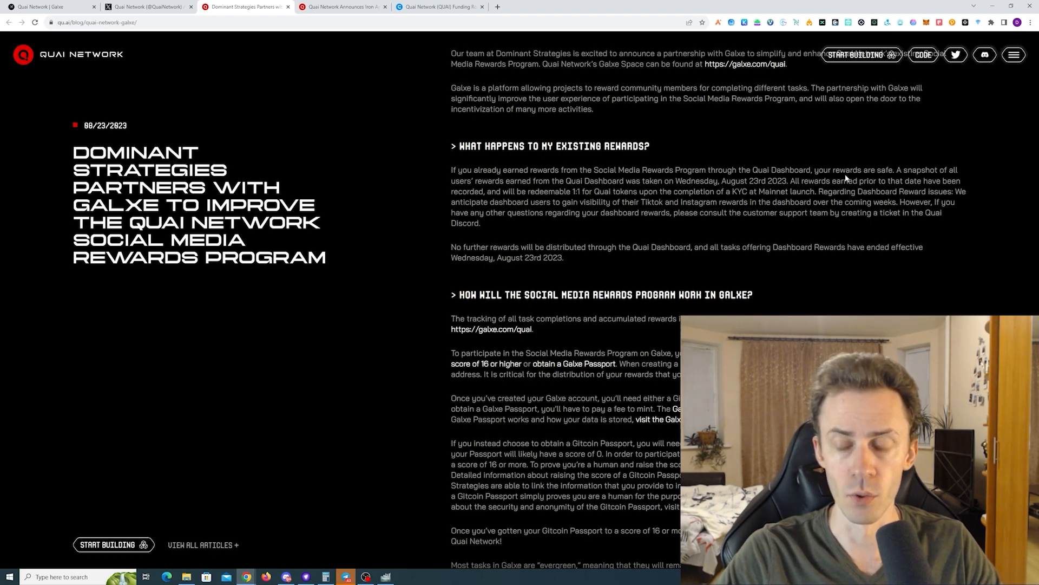
mouse_move(607, 172)
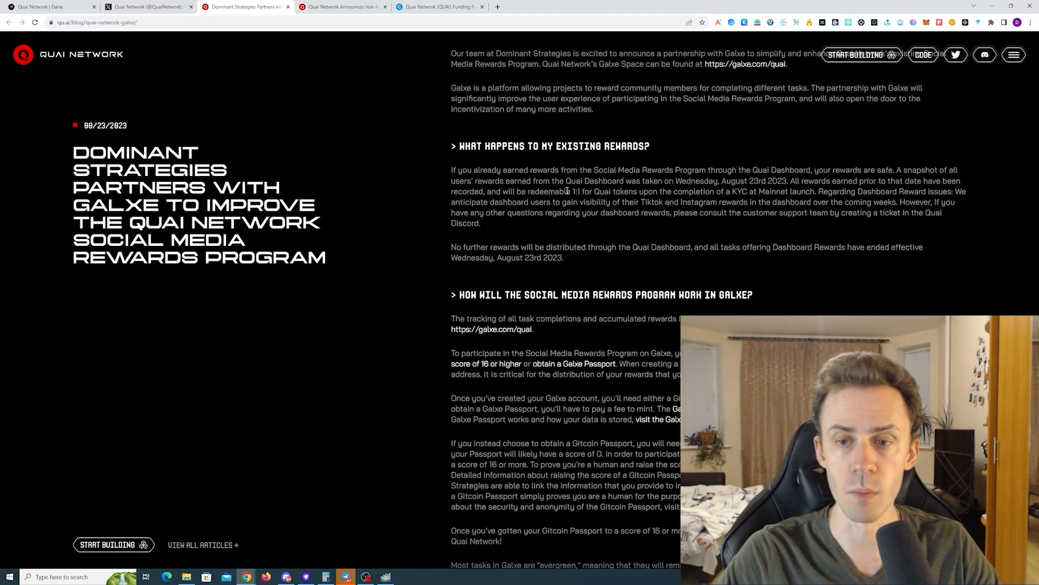
drag(572, 192, 604, 191)
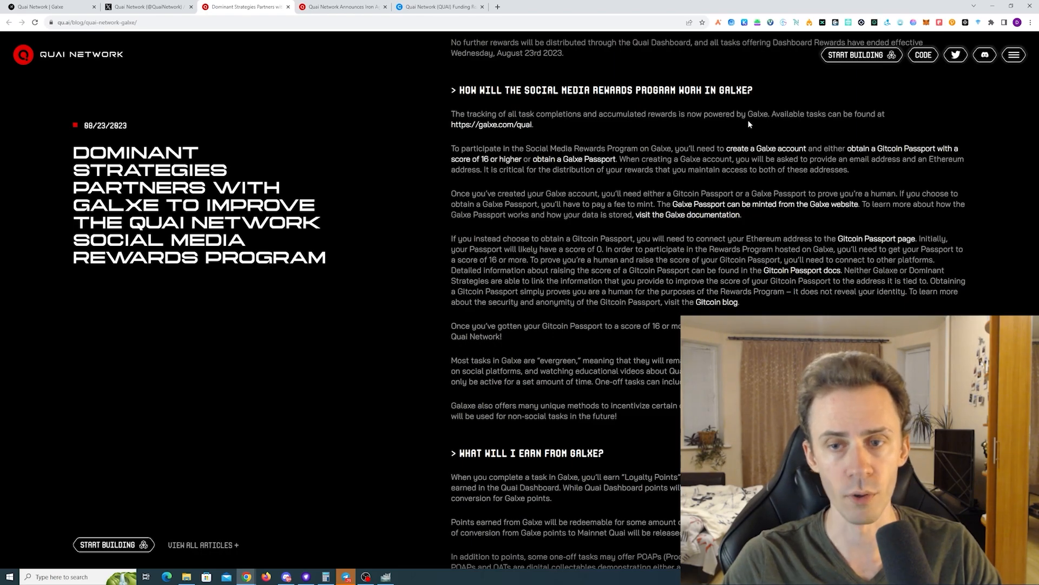
- Scroll to the 'What will I earn from Galxe?' and mainnet reward claiming sections
scroll(down, 3)
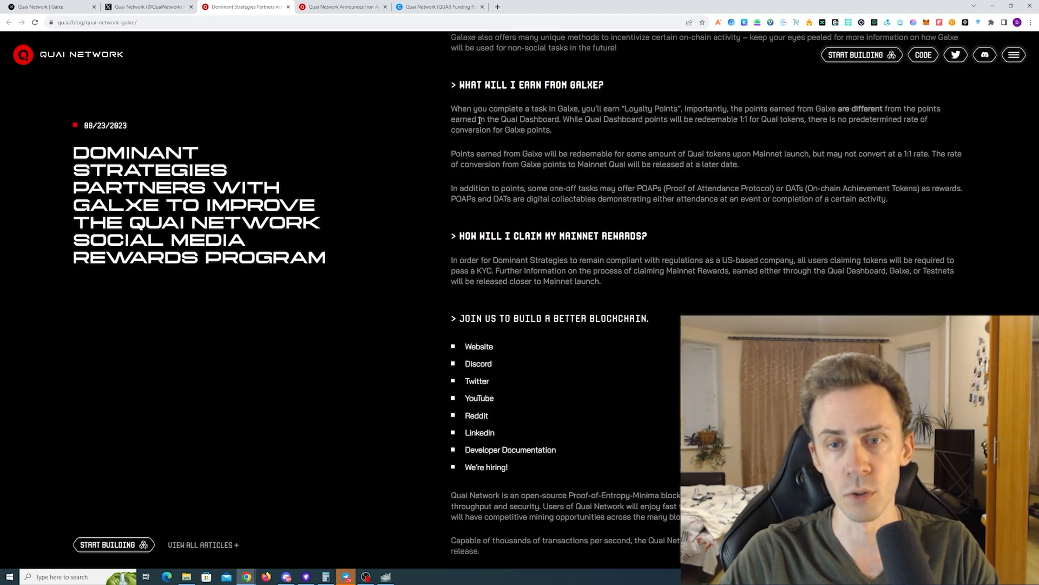
mouse_move(597, 125)
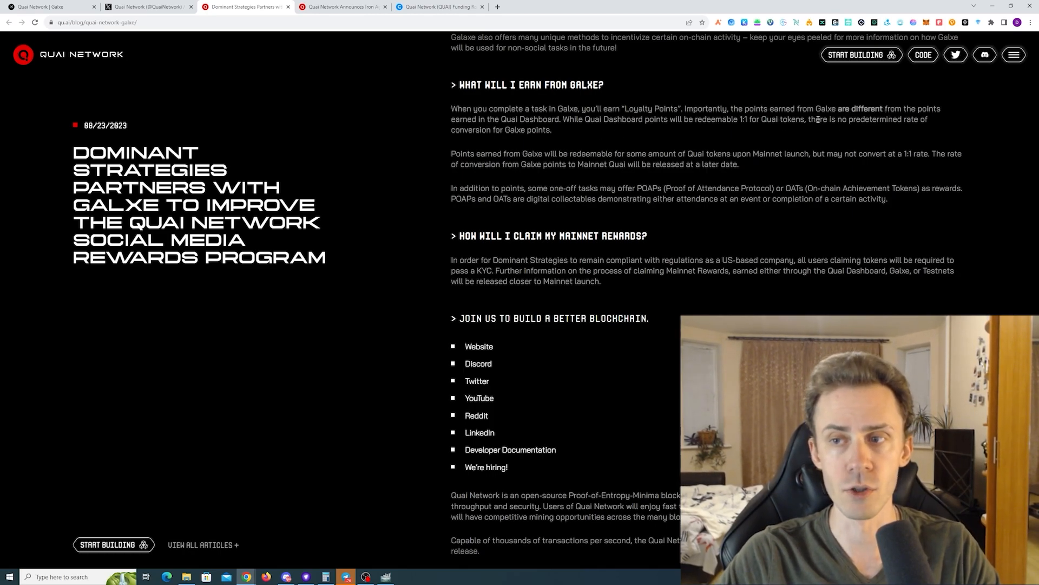
mouse_move(508, 147)
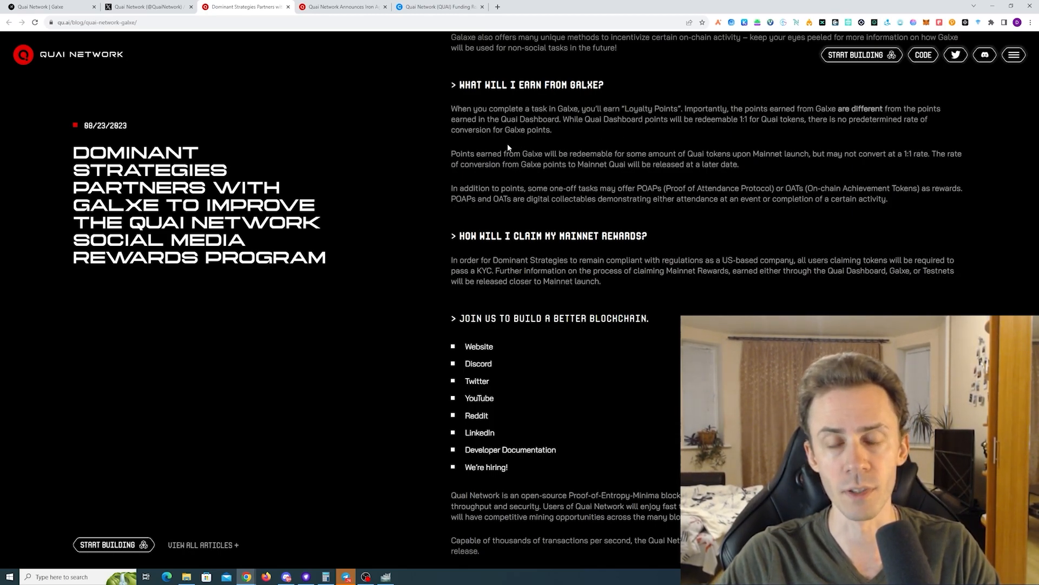
mouse_move(571, 131)
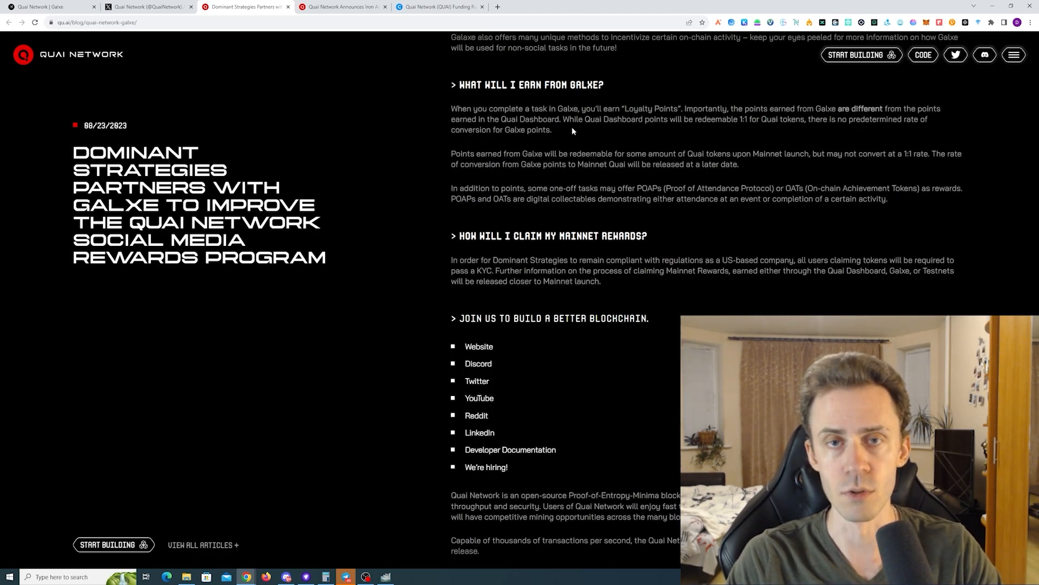
- Scroll further to the Quai Network description and disclaimer section
scroll(down, 3)
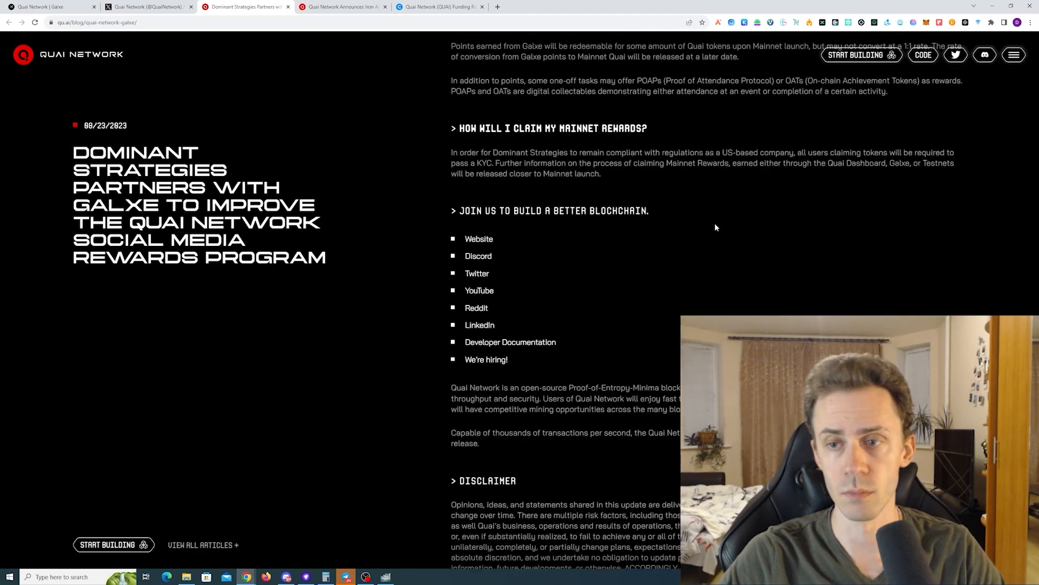
mouse_move(629, 203)
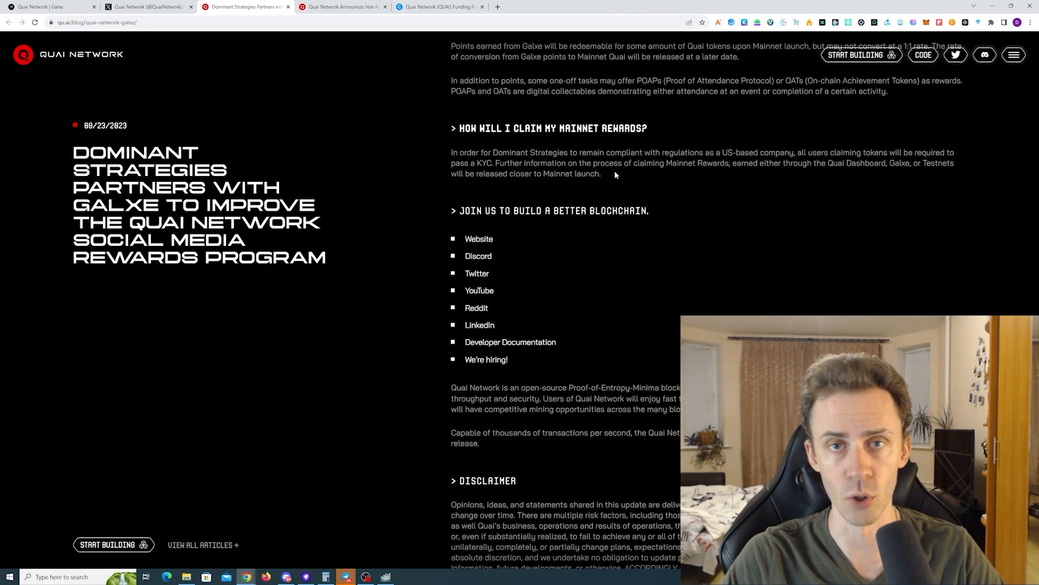
mouse_move(734, 174)
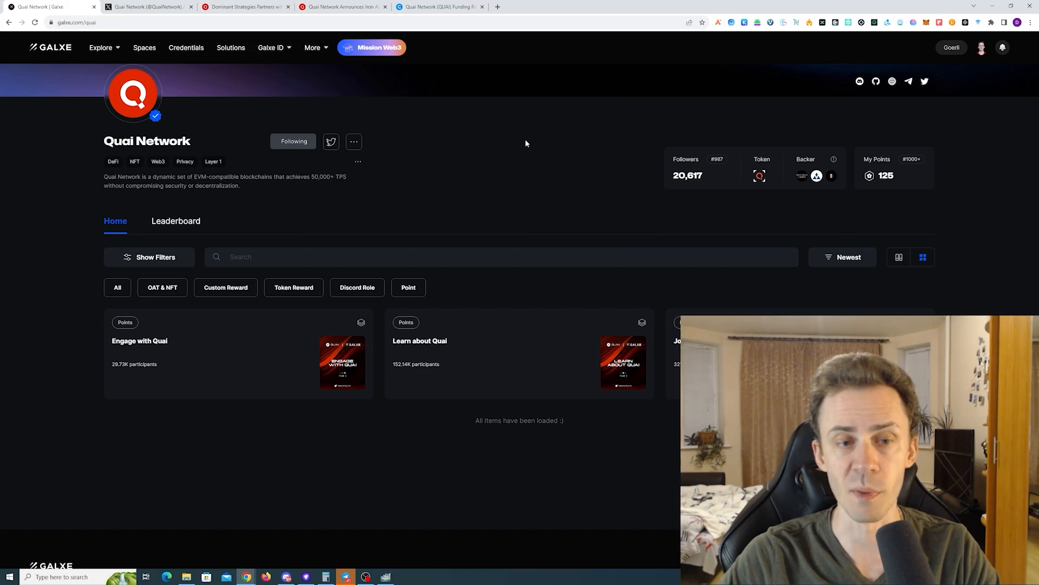
mouse_move(251, 197)
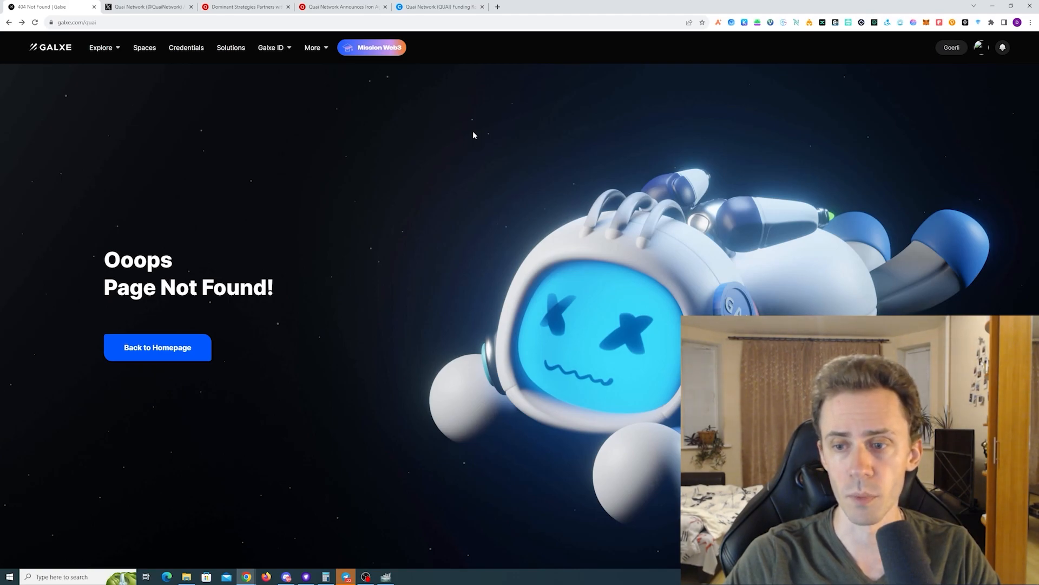
mouse_move(455, 125)
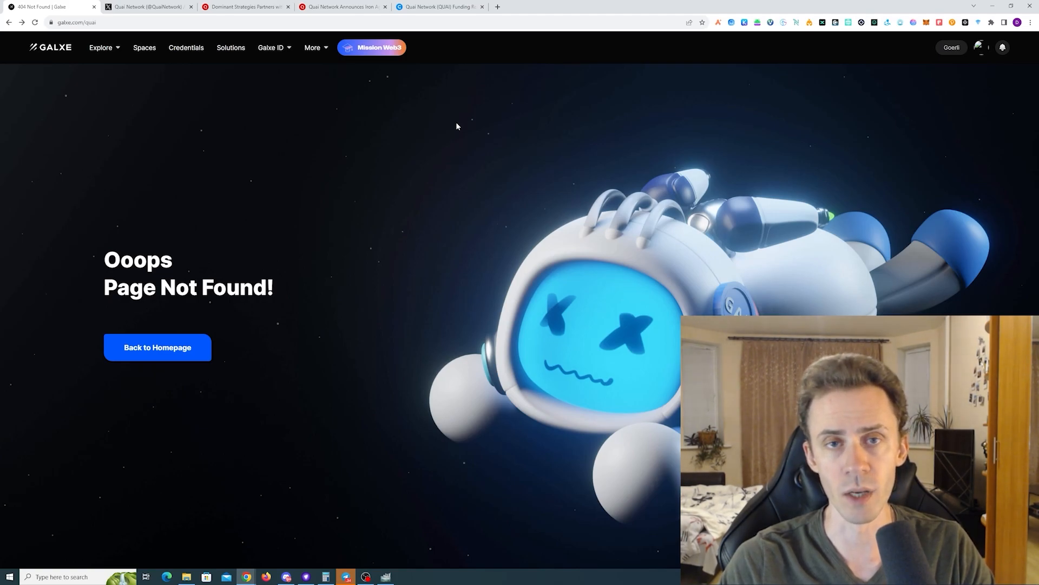
mouse_move(603, 196)
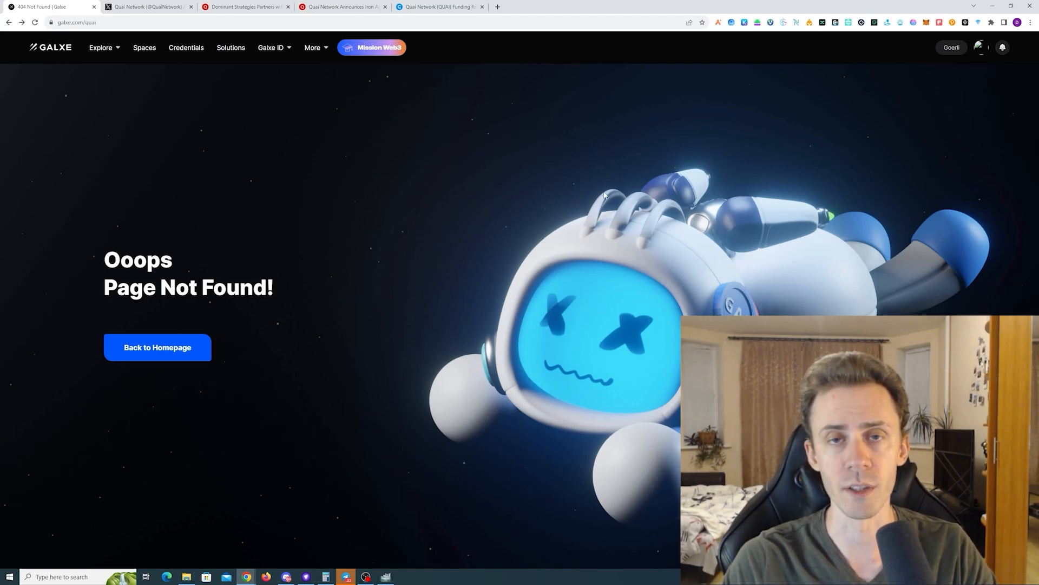